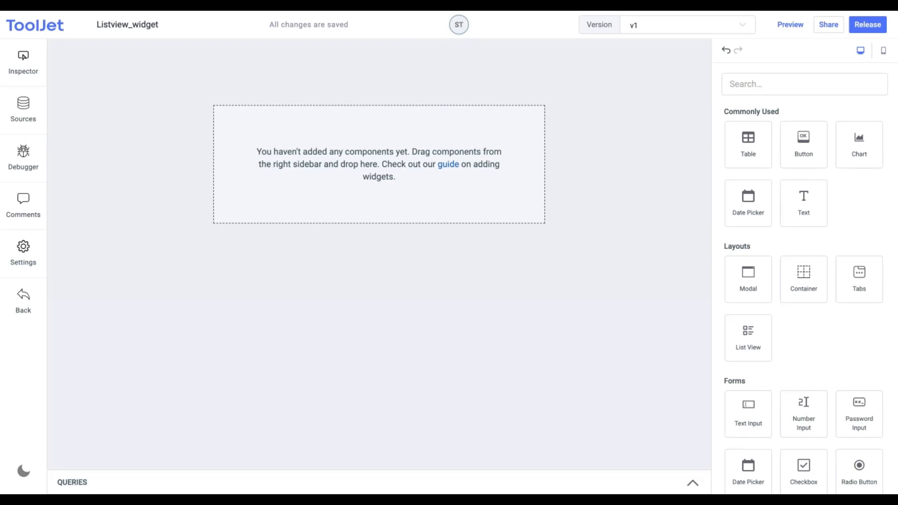
mouse_move(353, 85)
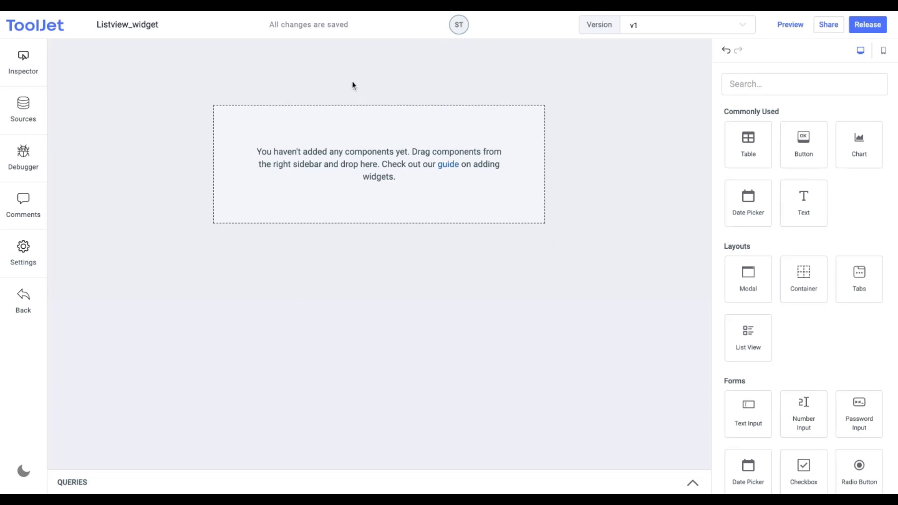
mouse_move(246, 14)
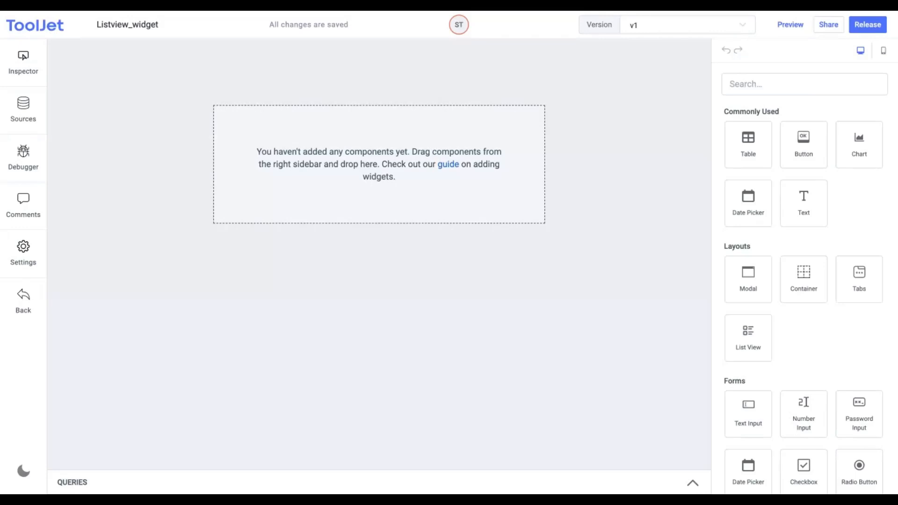
mouse_move(669, 399)
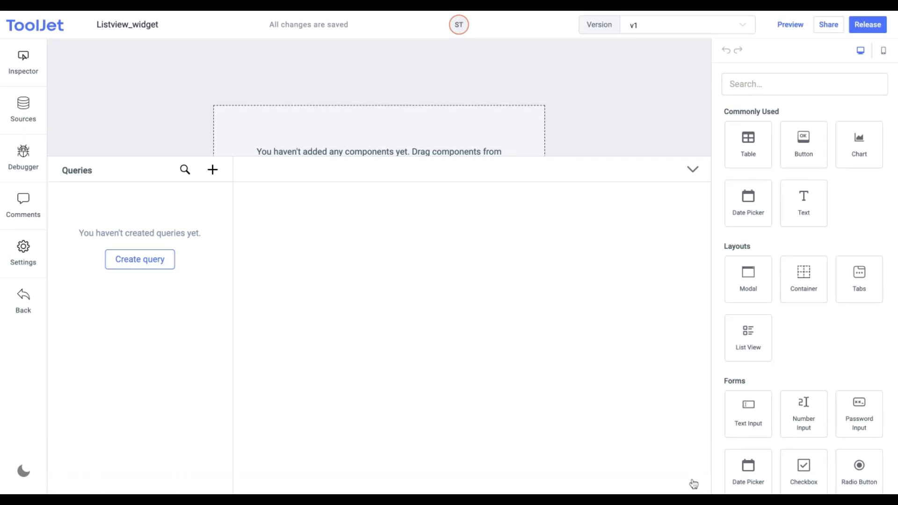
mouse_move(189, 283)
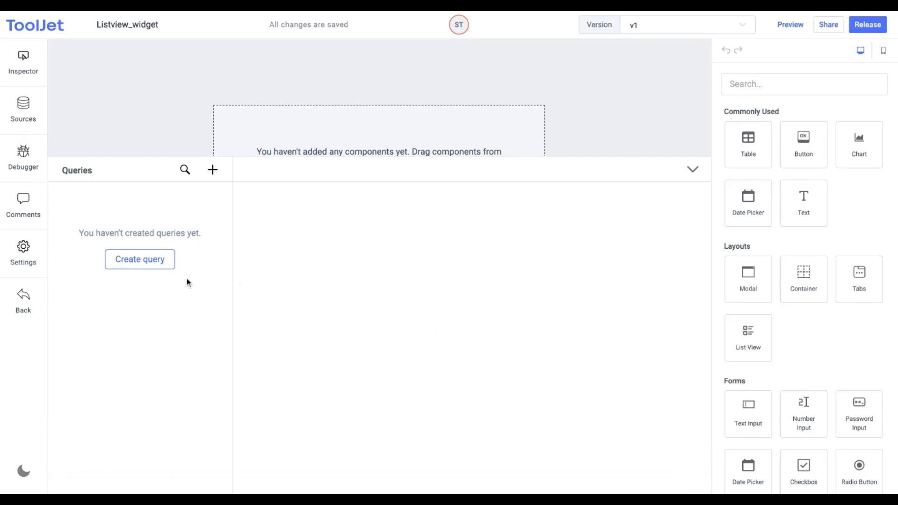
click(139, 259)
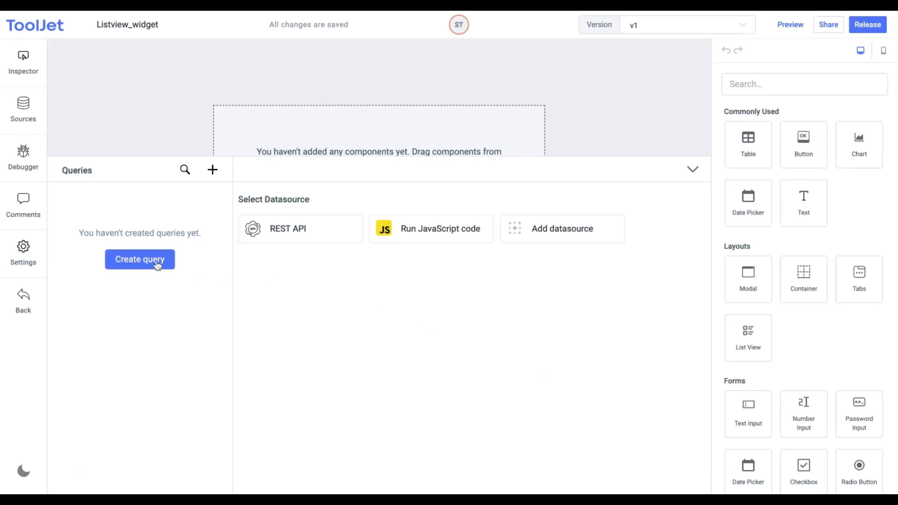
click(287, 228)
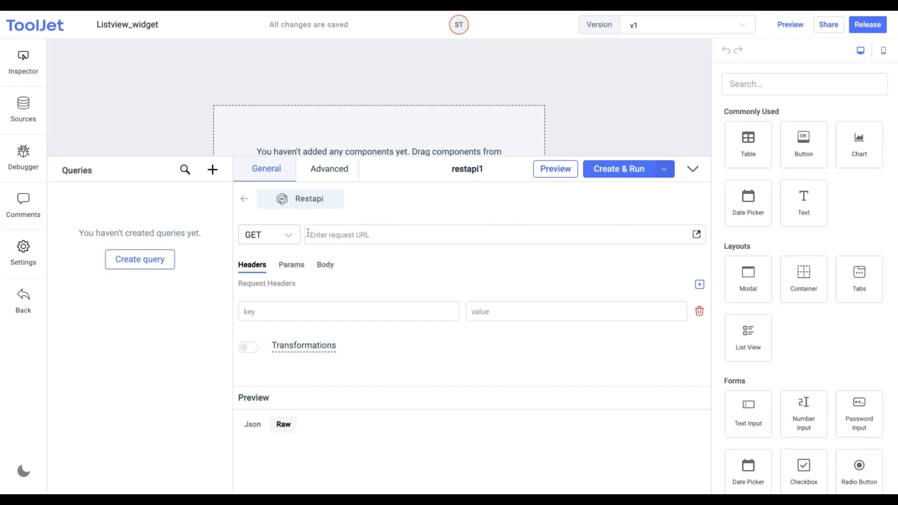
click(268, 234)
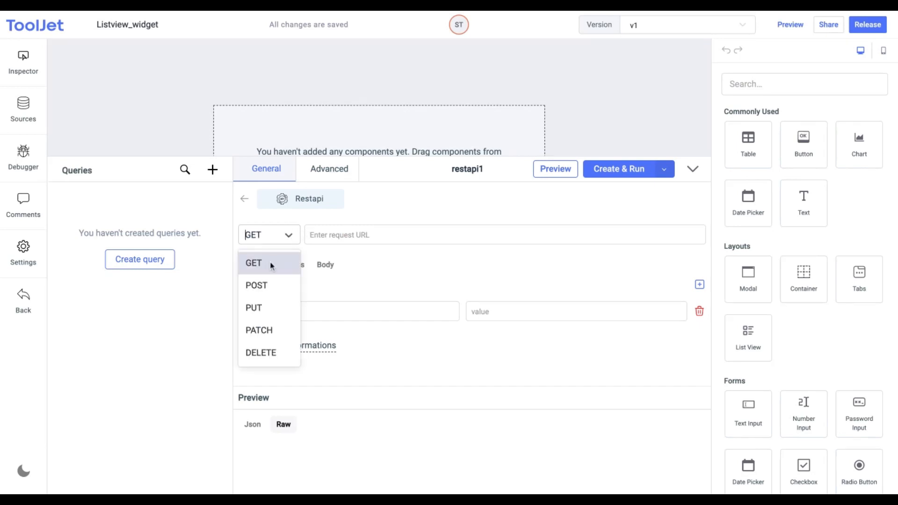
text(https://reqres.in/api/users?page=1)
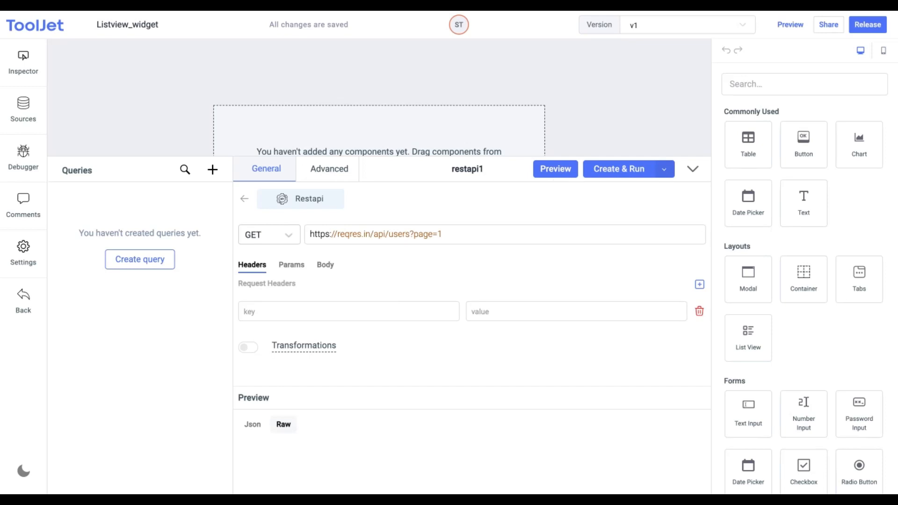
Step: Preview the response, then create and run the query as restapi1
click(553, 169)
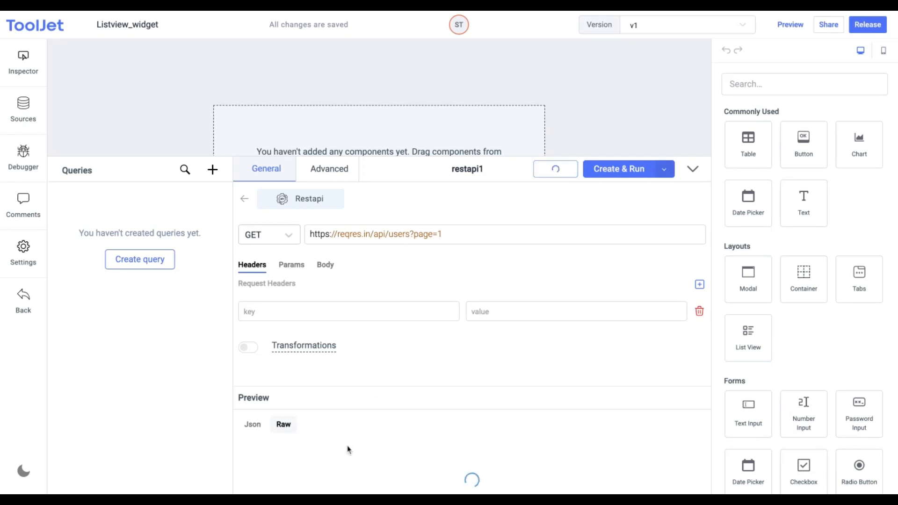
click(619, 168)
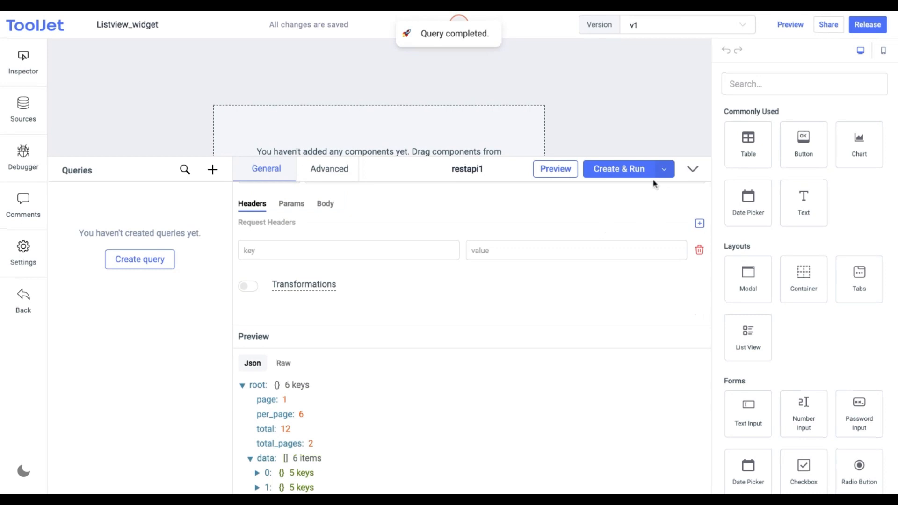
click(618, 168)
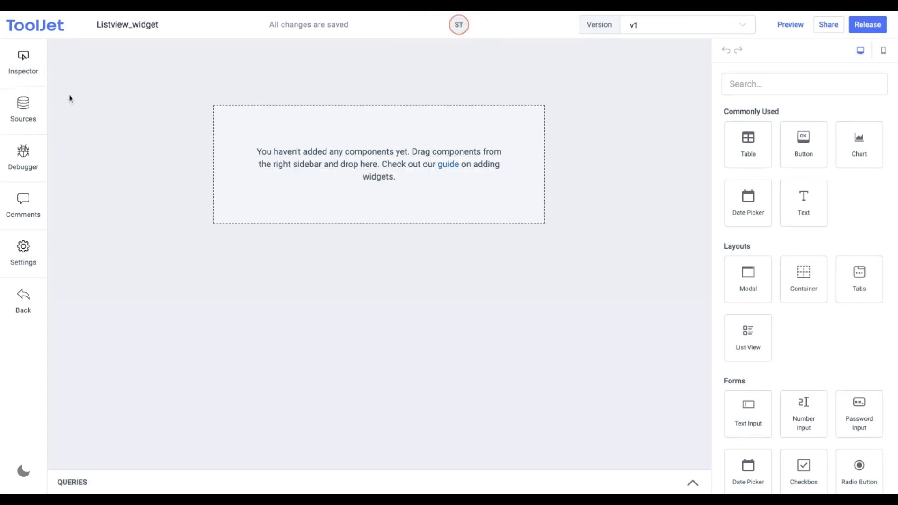
Step: Place a List View on the canvas and put an Image into its first row
click(22, 61)
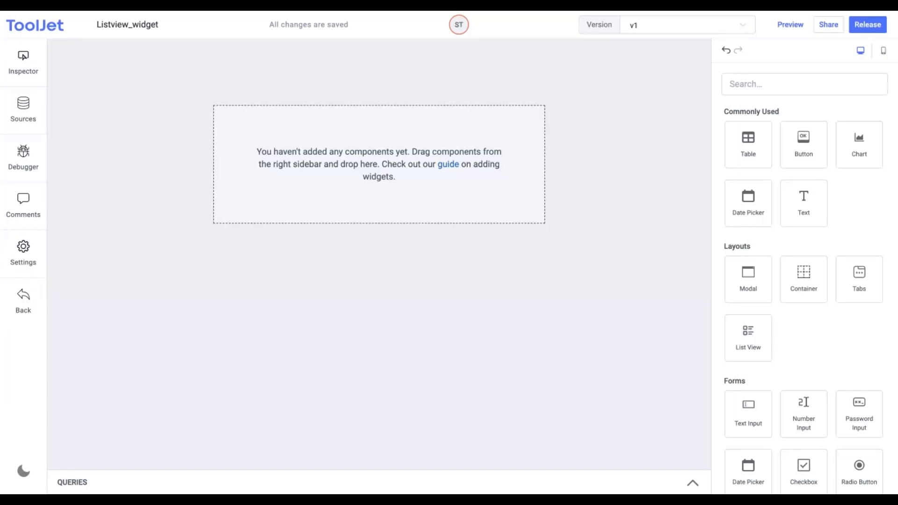
mouse_move(749, 338)
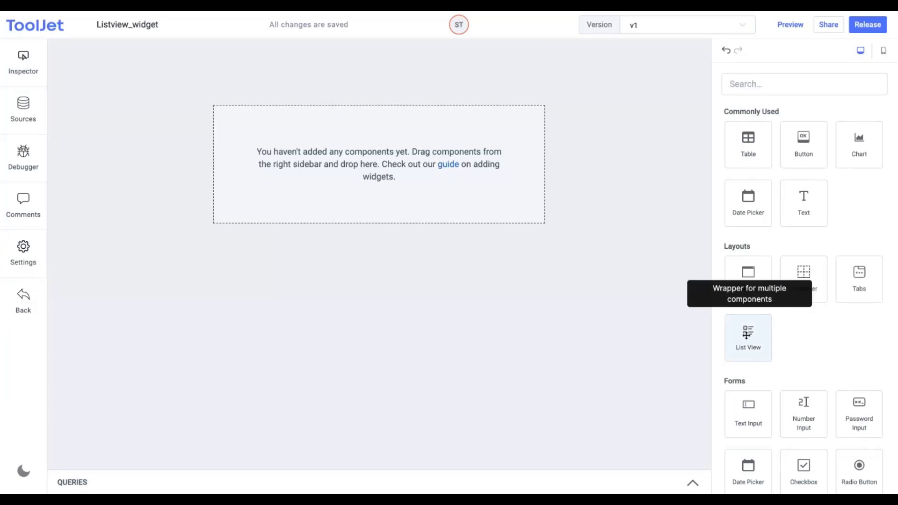
drag(748, 338, 471, 256)
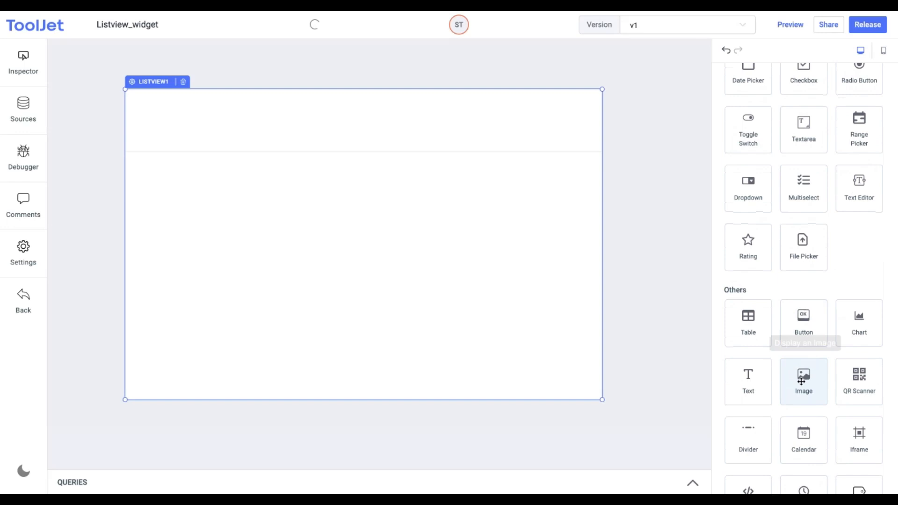
drag(803, 381, 196, 118)
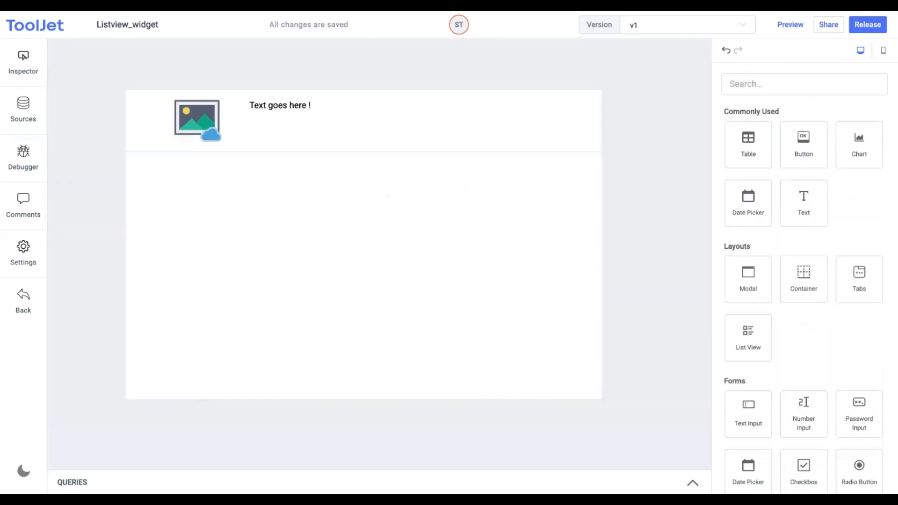
Step: Bind listview1's List data to {{queries.restapi1.data.data}}
click(364, 120)
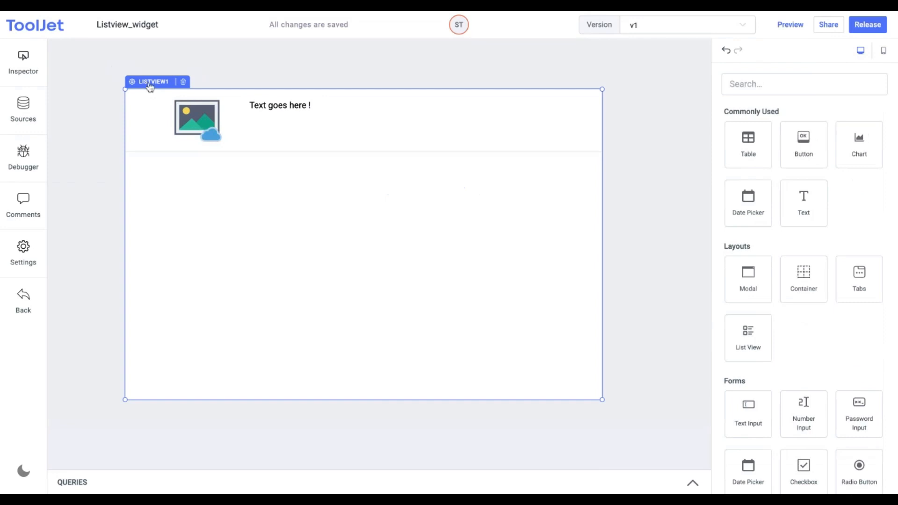
click(149, 87)
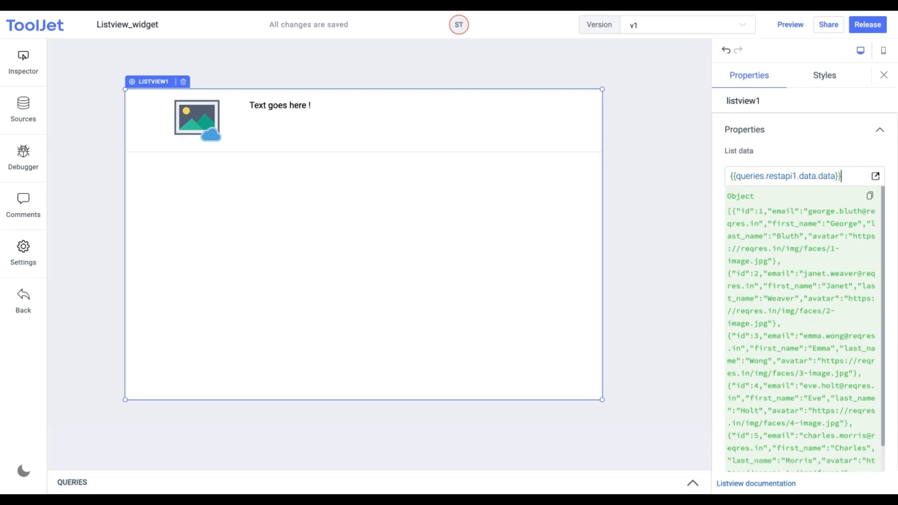
scroll(down, 3)
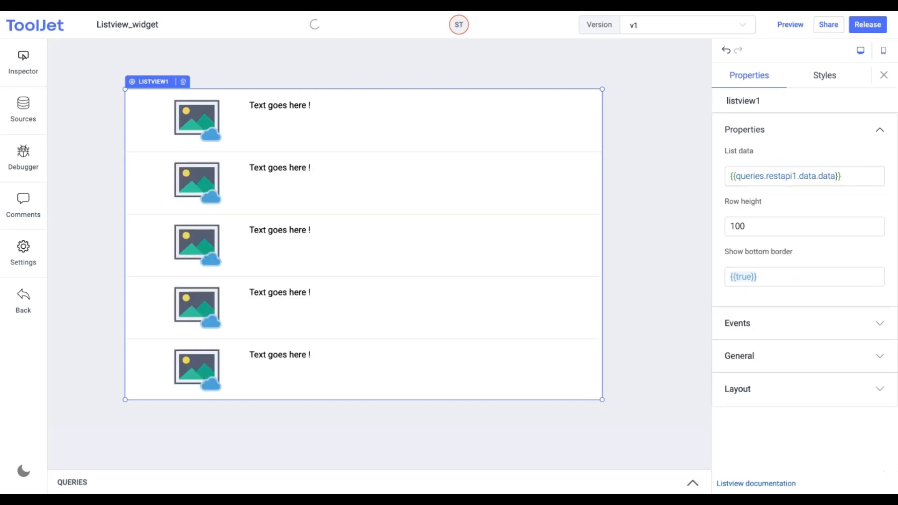
Step: Bind image1 URL to {{listItem.avatar}} and text1 to {{listItem.first_name}}
click(197, 121)
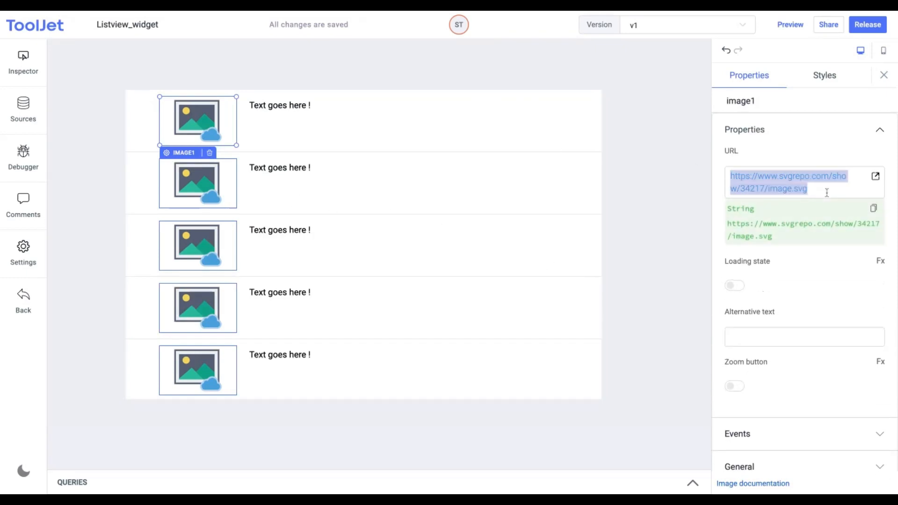
text({{listItem.avatar}})
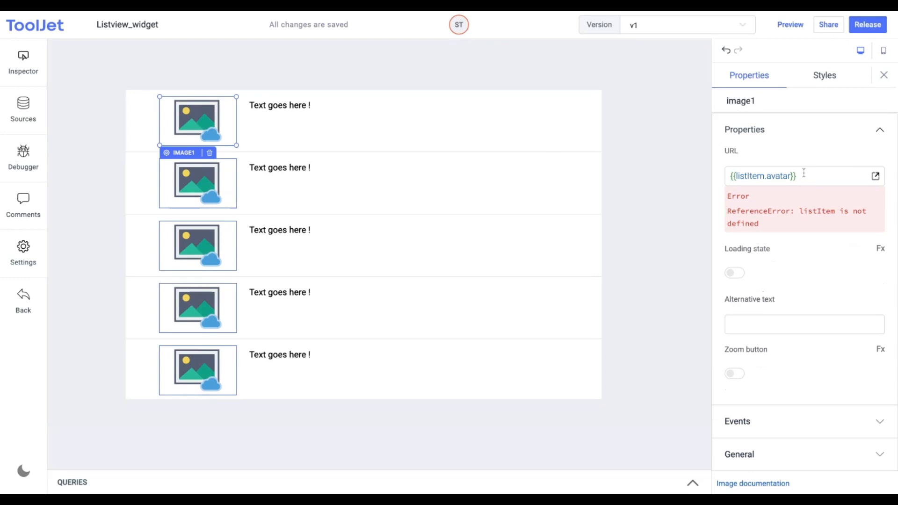
double_click(749, 176)
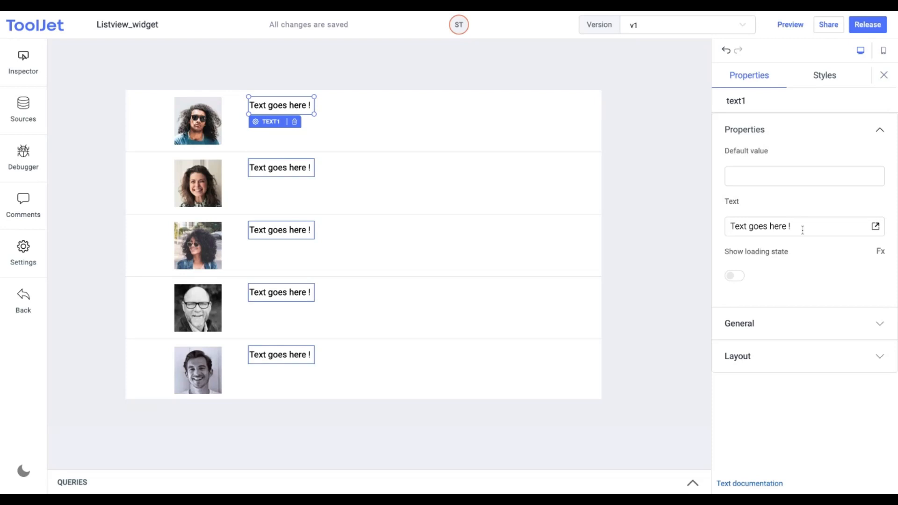
text({{listItem.first_name}})
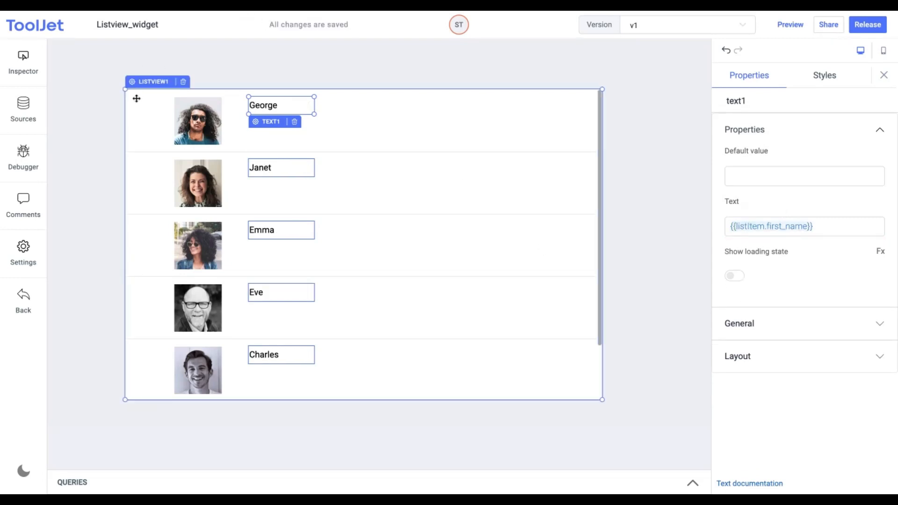
Step: Select the whole listview1 to show its Properties panel
click(151, 81)
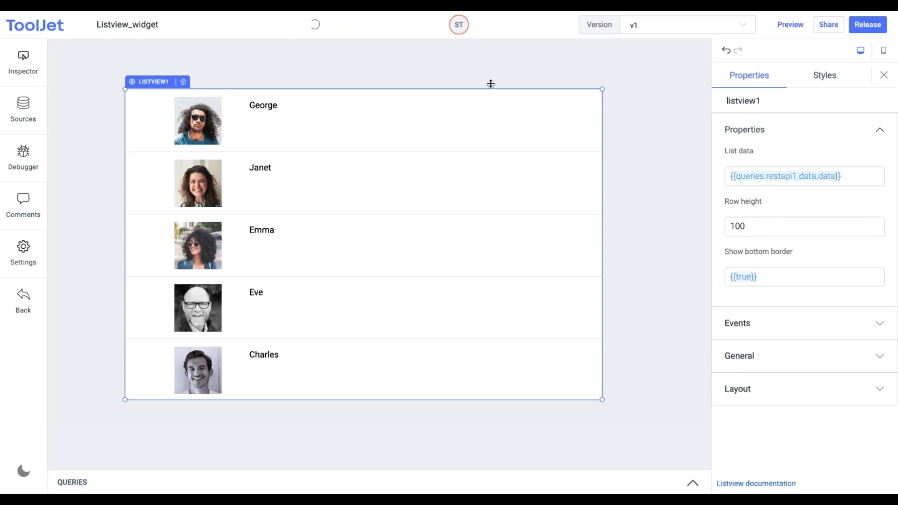
mouse_move(259, 21)
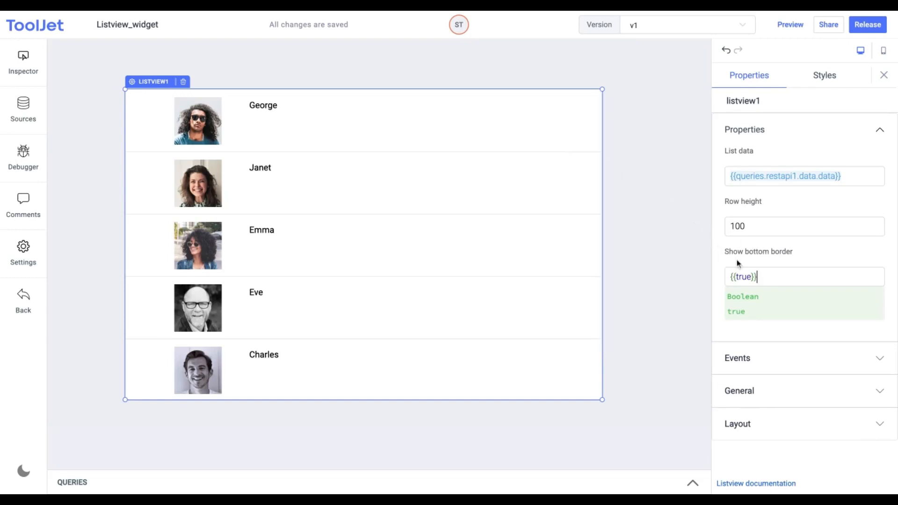
Step: Add a Row clicked handler showing a Hello world! alert and trigger it on a row
click(744, 129)
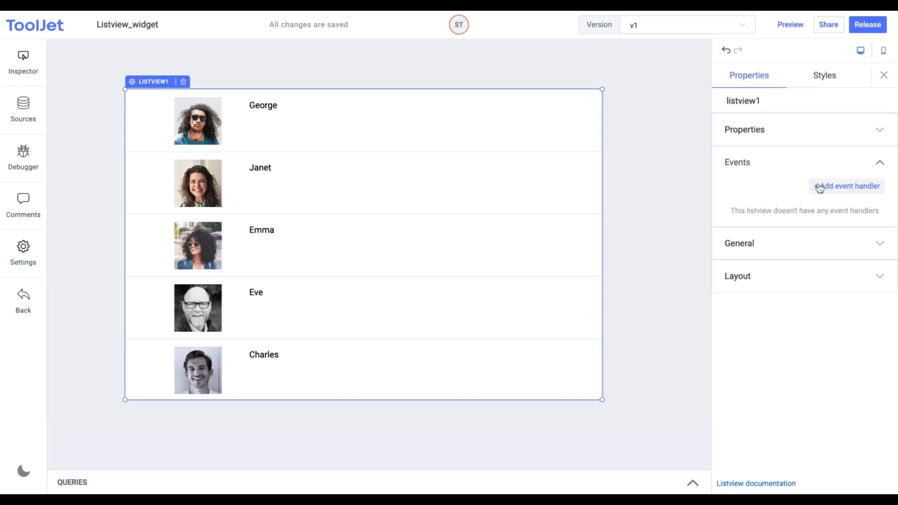
click(846, 185)
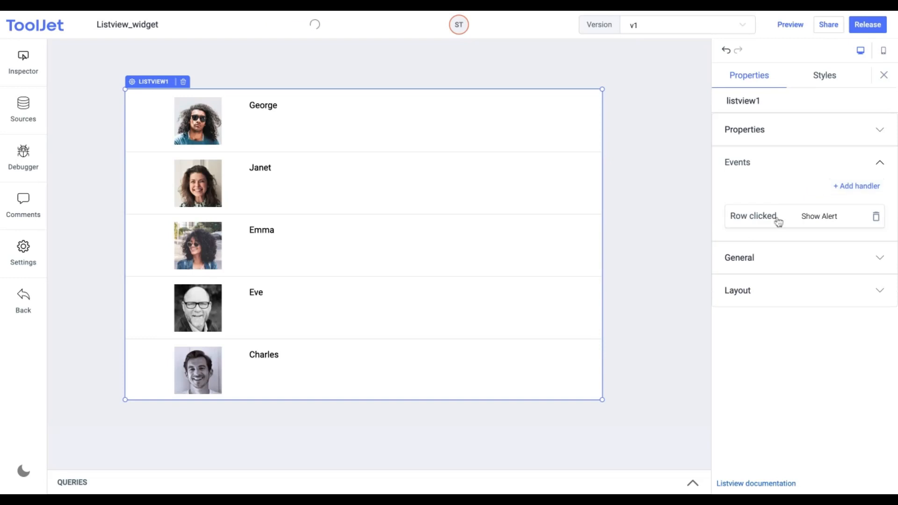
click(752, 216)
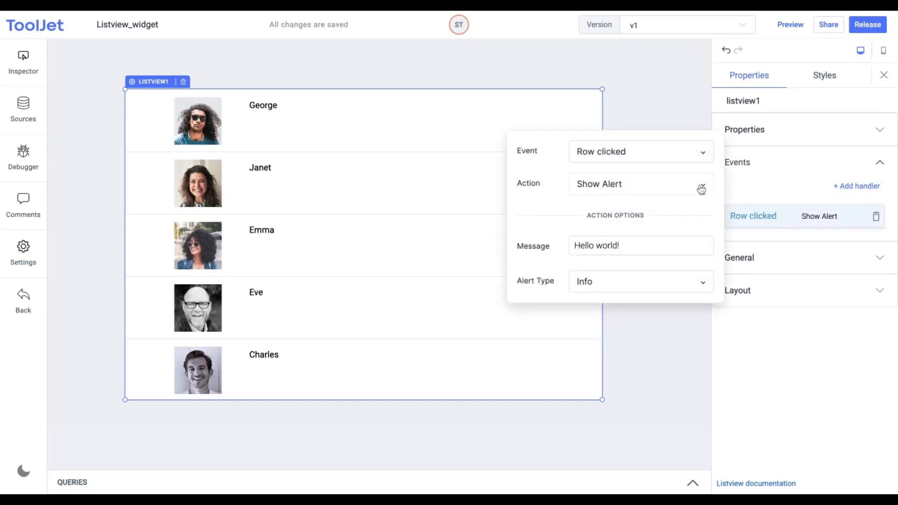
click(639, 185)
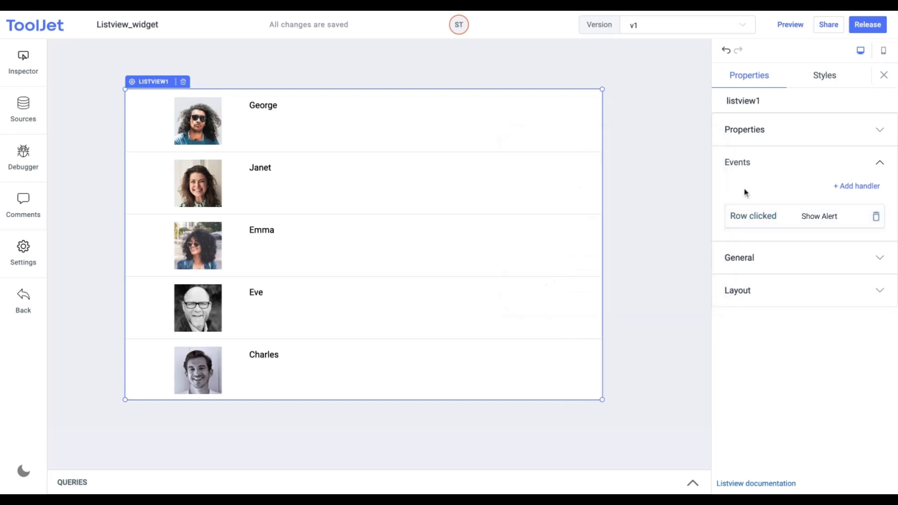
click(469, 121)
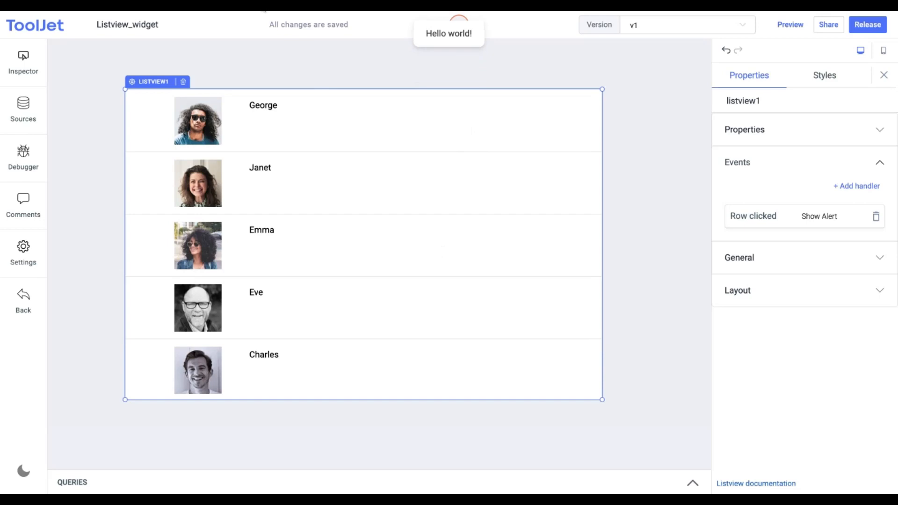
Step: Set the list view's Tooltip to You've hovered over a list item!!
click(737, 162)
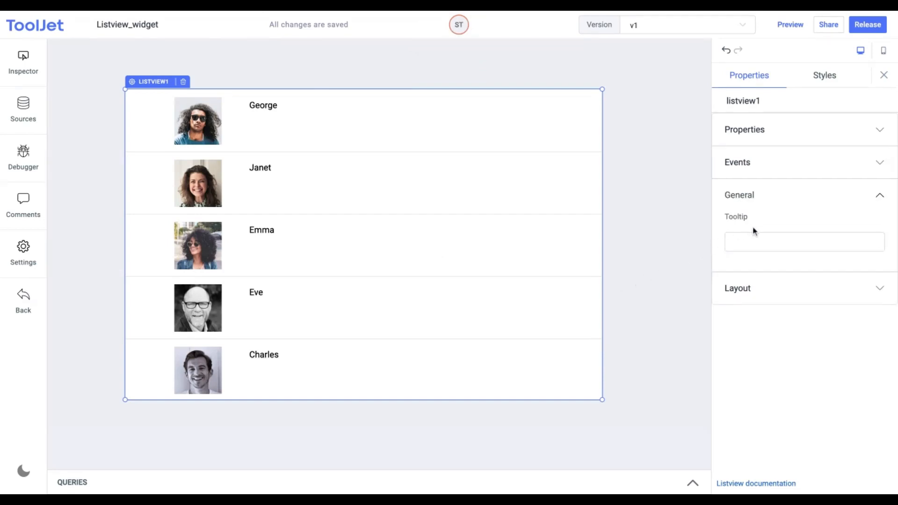
mouse_move(780, 218)
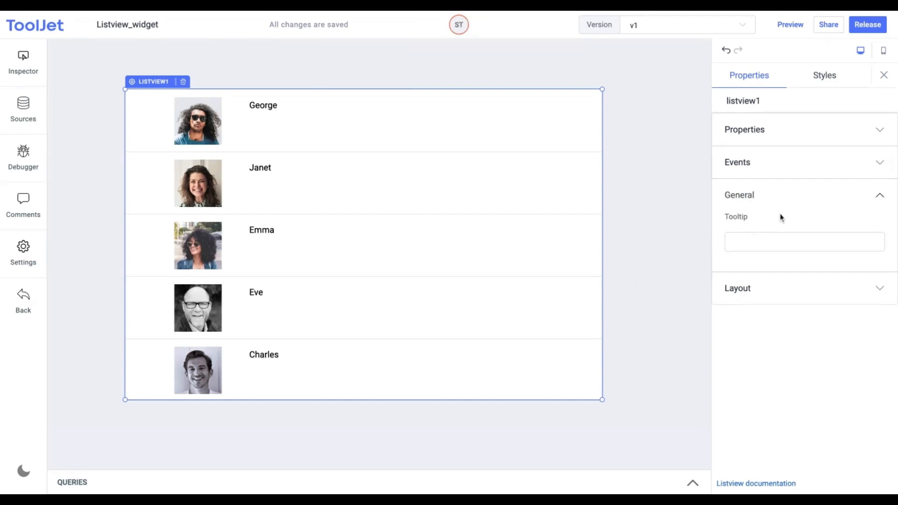
click(805, 241)
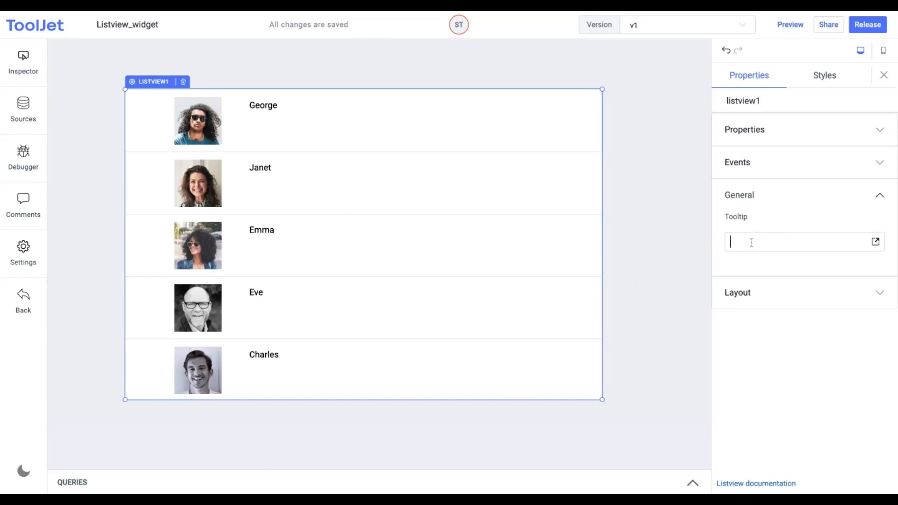
text(You've hovered over a list item!!)
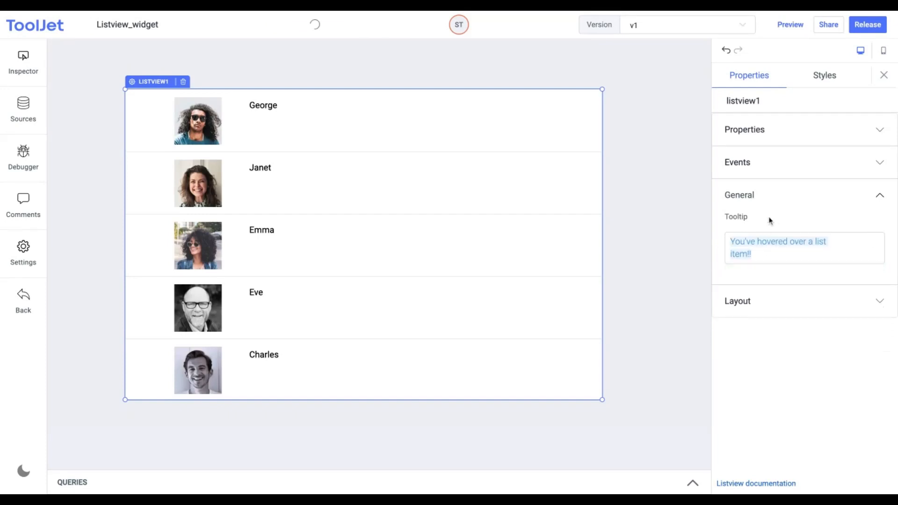
mouse_move(549, 206)
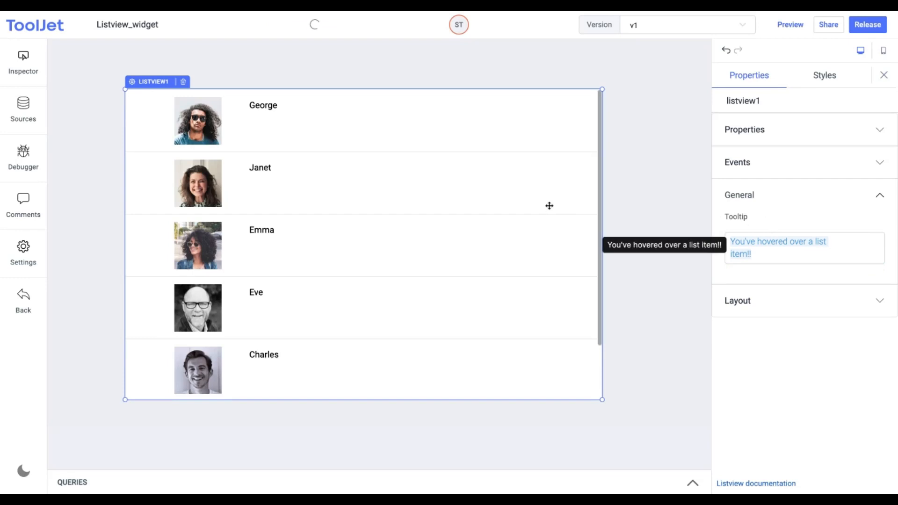
mouse_move(419, 125)
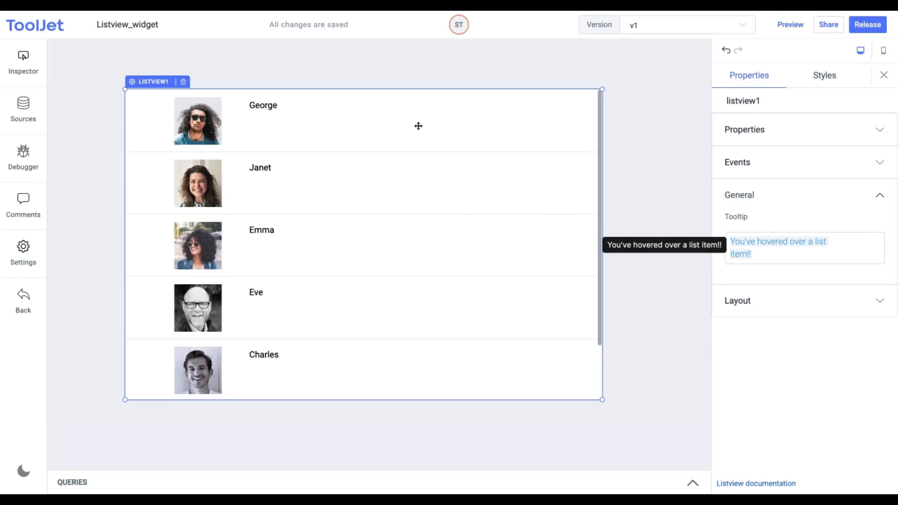
Step: Show the Layout options and toggle Show on desktop's Fx mode on and back off
click(739, 300)
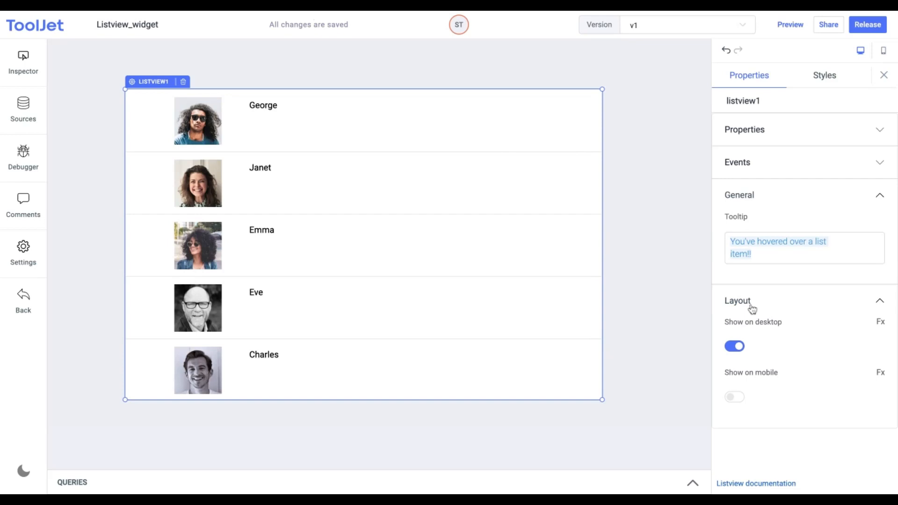
click(734, 346)
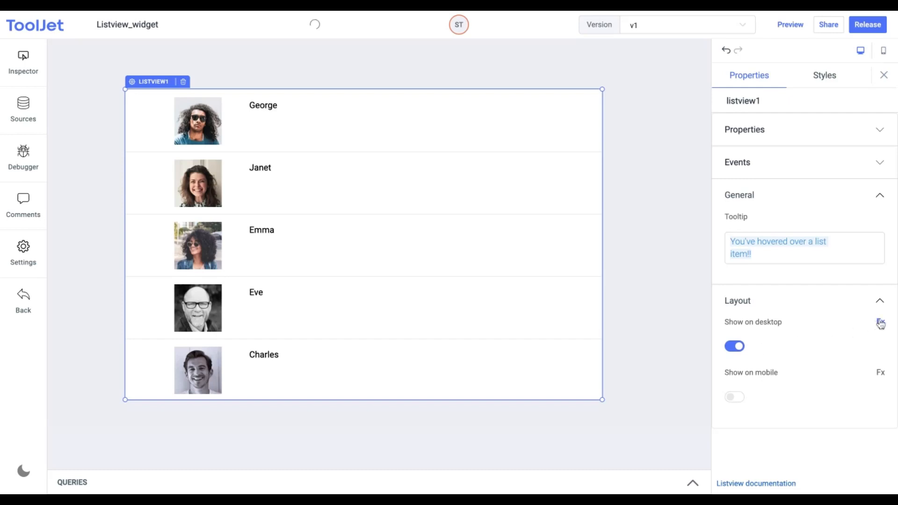
click(880, 322)
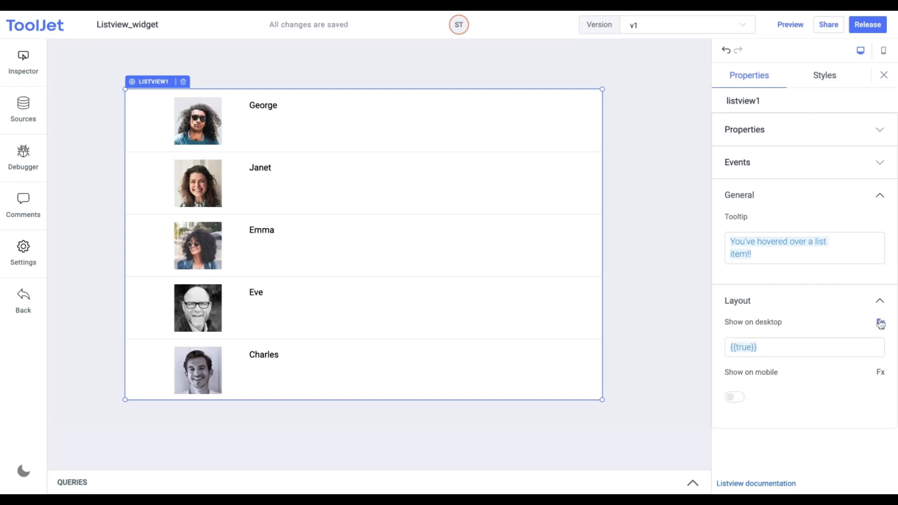
click(880, 325)
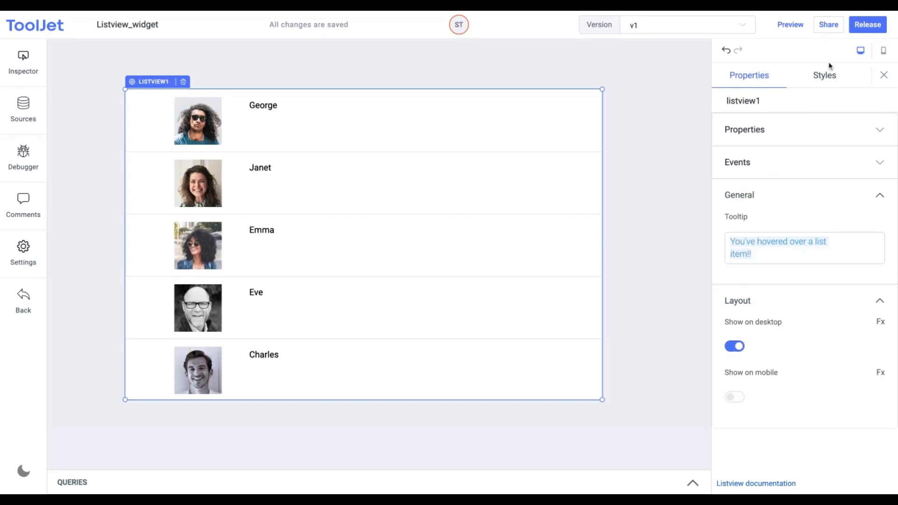
Step: Set listview1's backgroundColor style to light pink #ffbdbdff
click(824, 75)
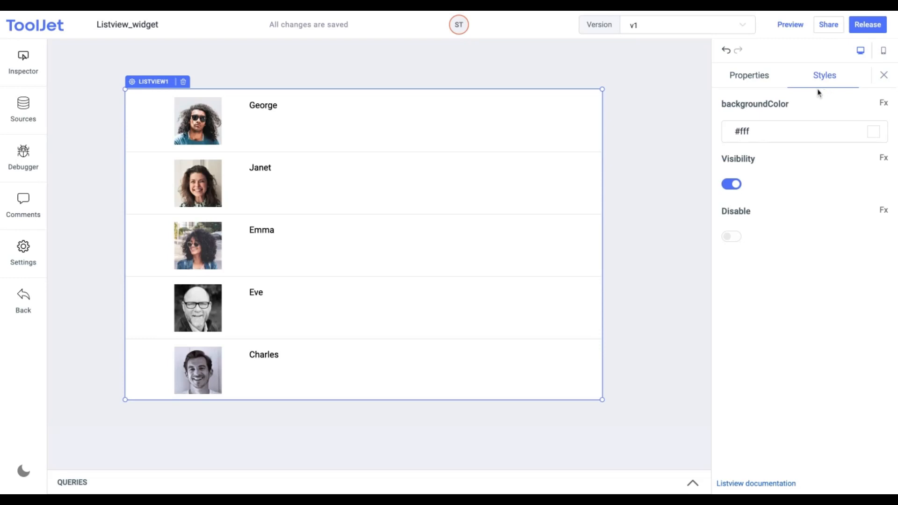
mouse_move(797, 108)
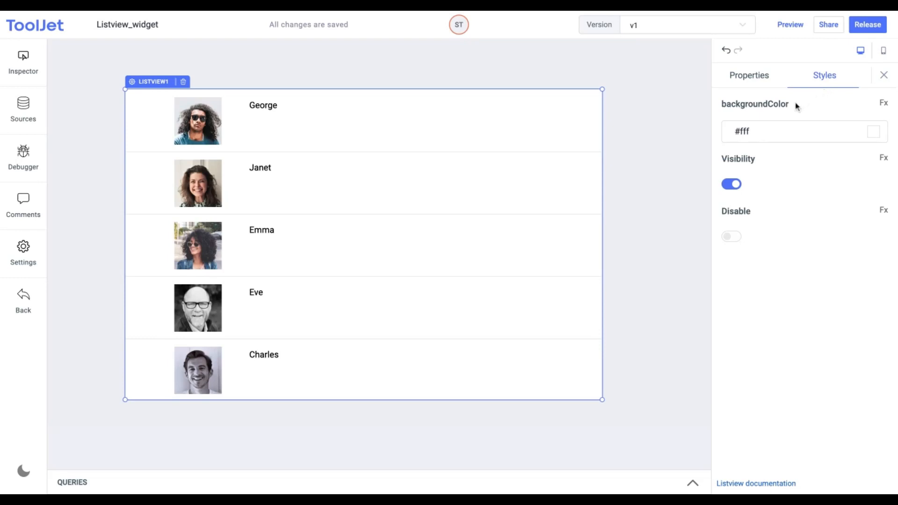
mouse_move(761, 137)
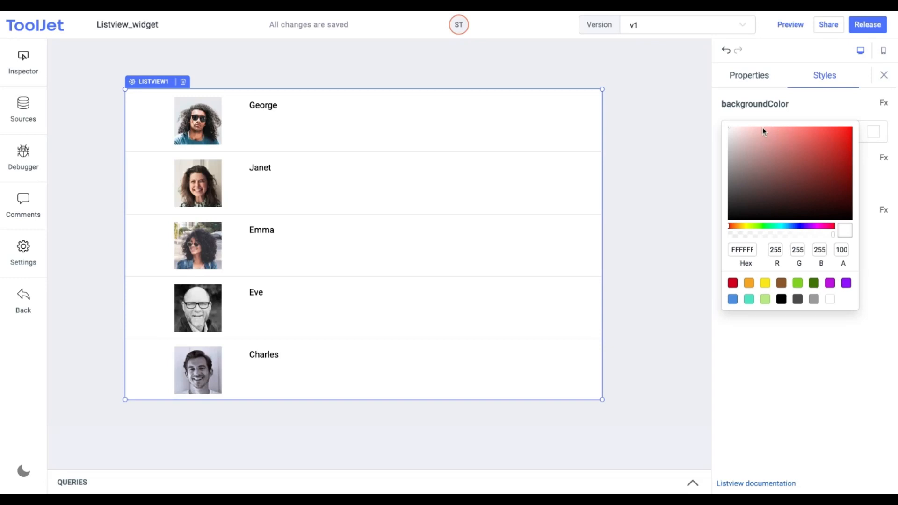
click(778, 131)
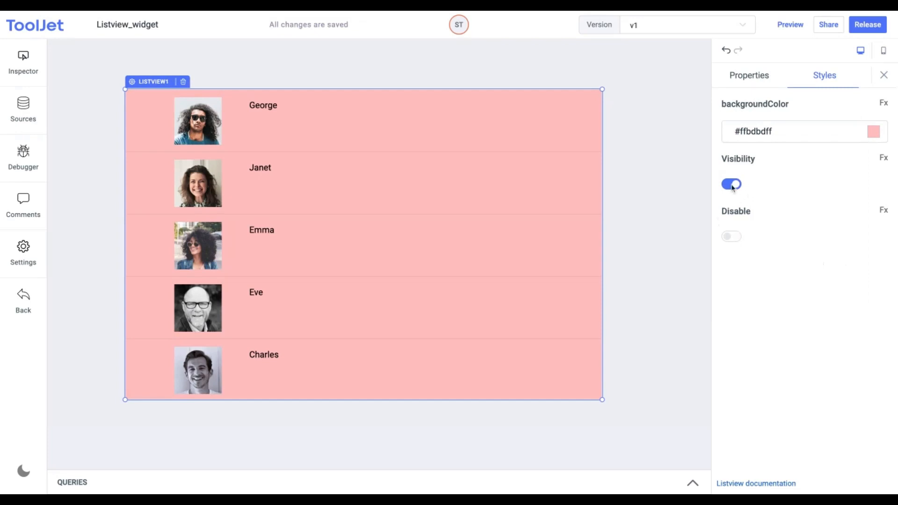
click(732, 184)
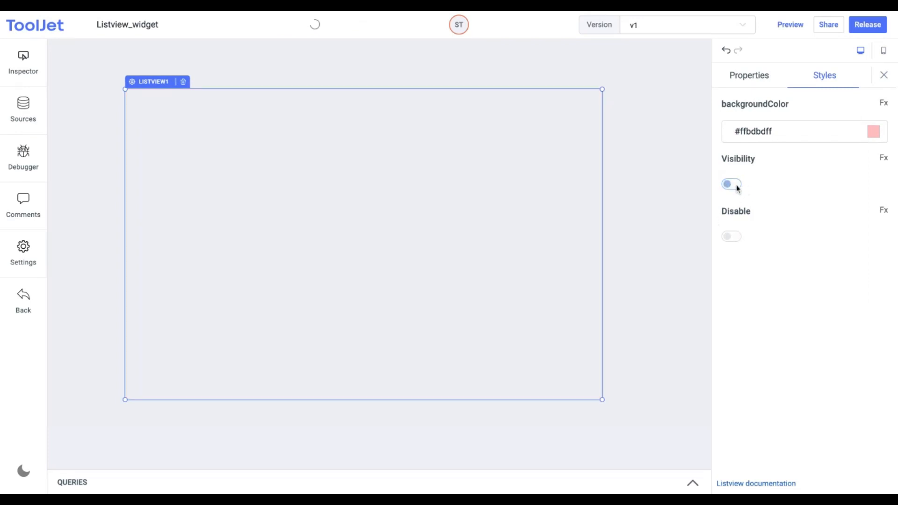
click(732, 184)
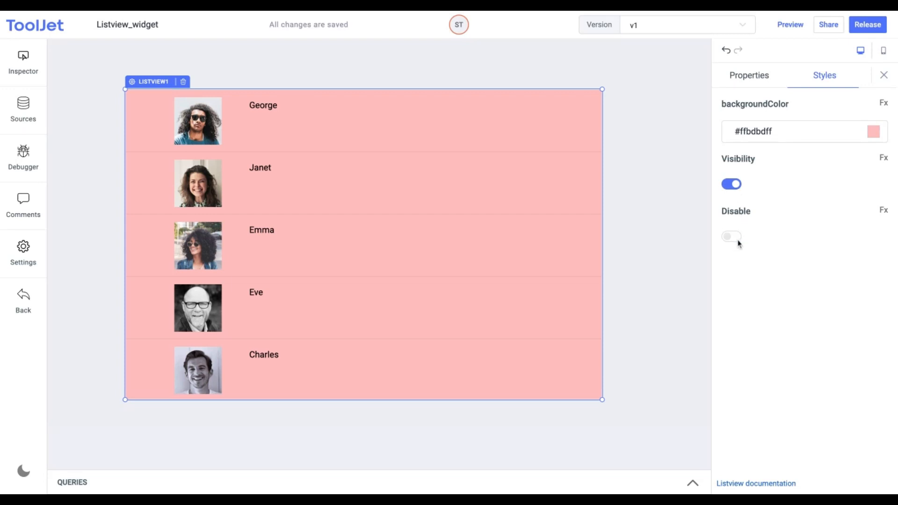
click(731, 236)
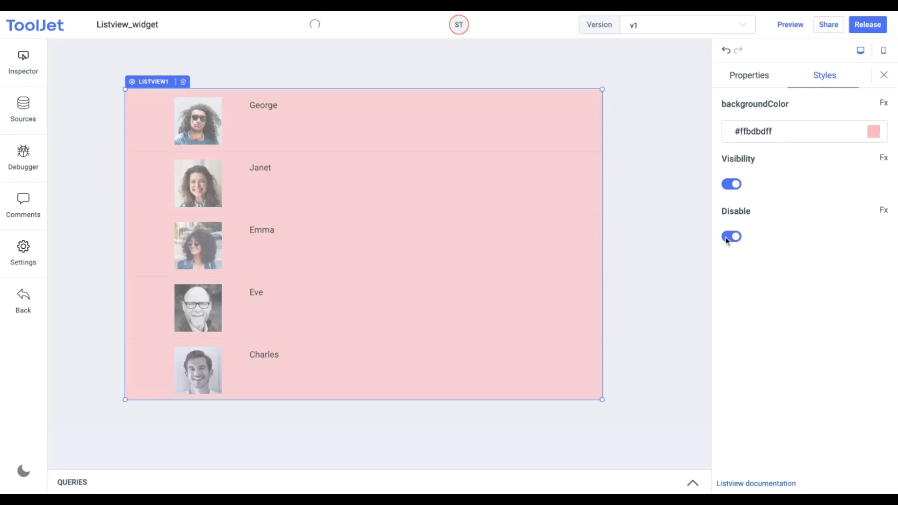
click(732, 237)
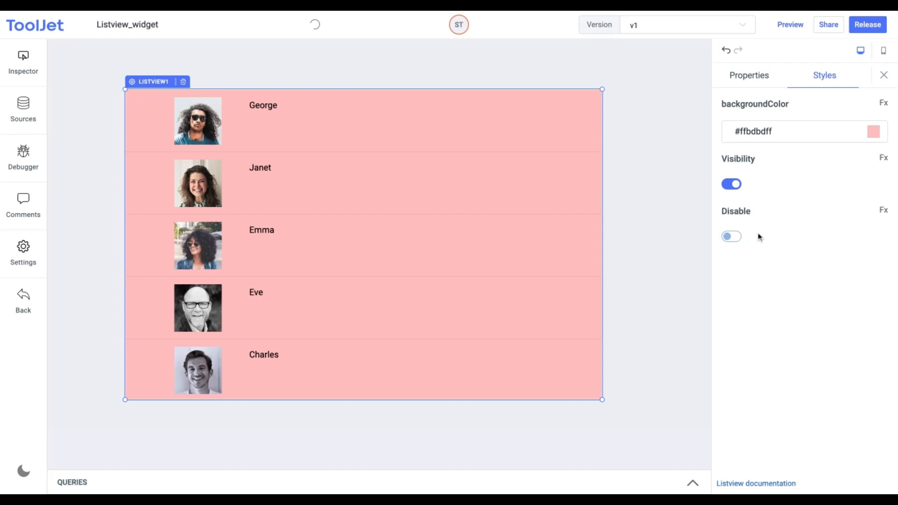
mouse_move(811, 231)
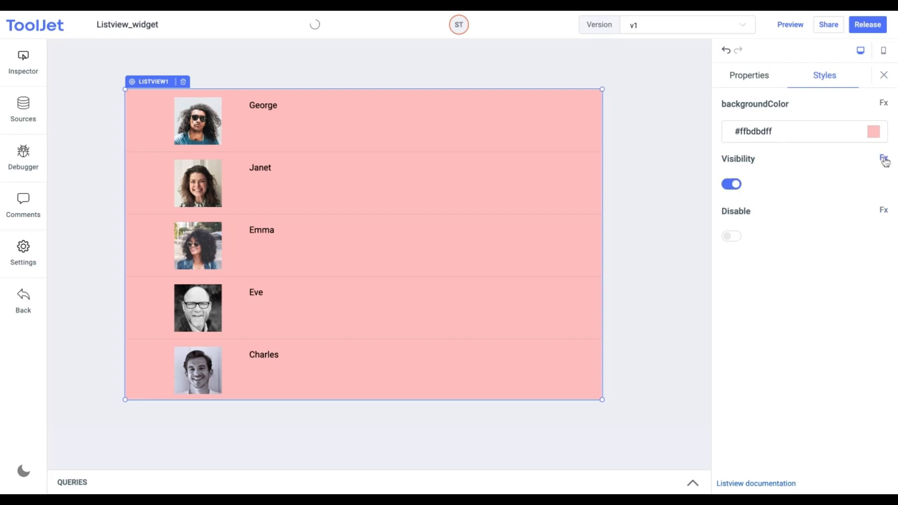
mouse_move(838, 167)
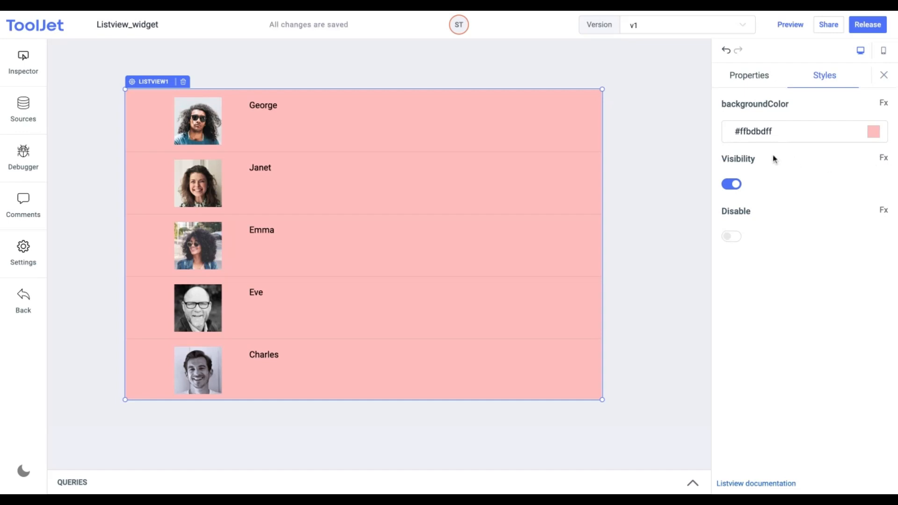
mouse_move(430, 185)
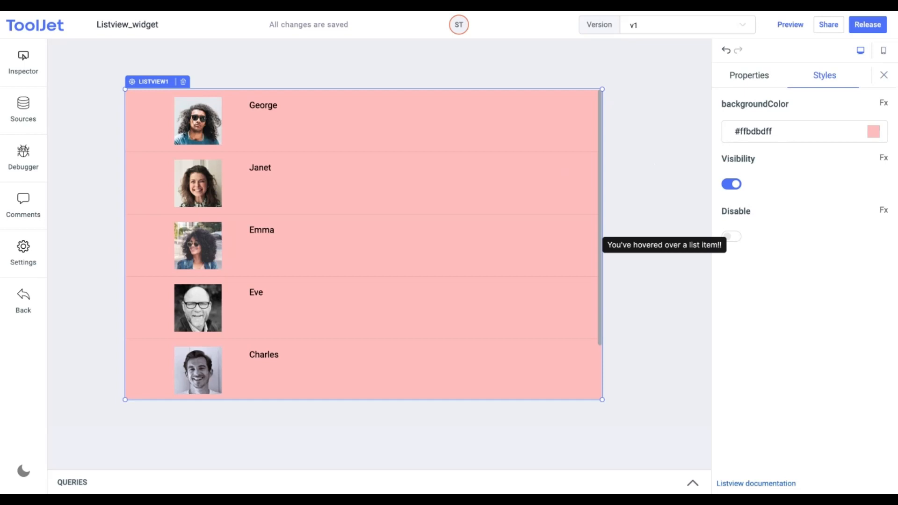
mouse_move(287, 80)
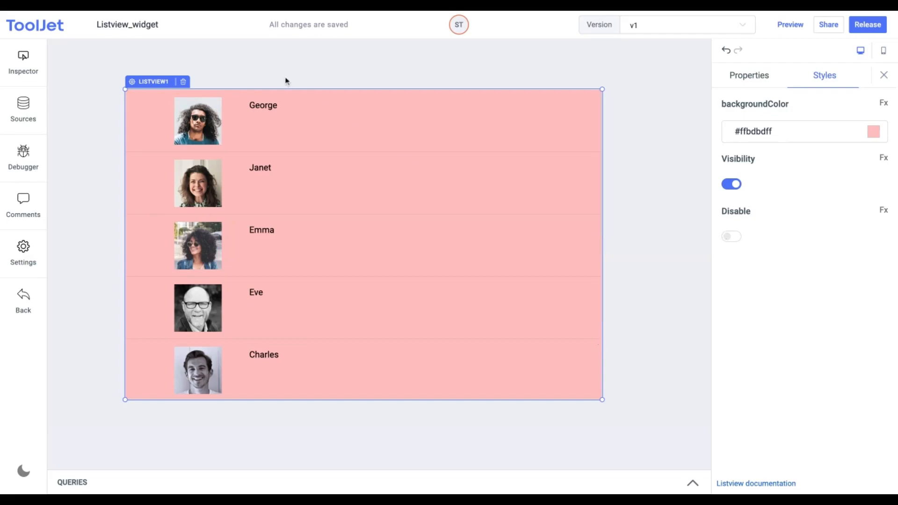